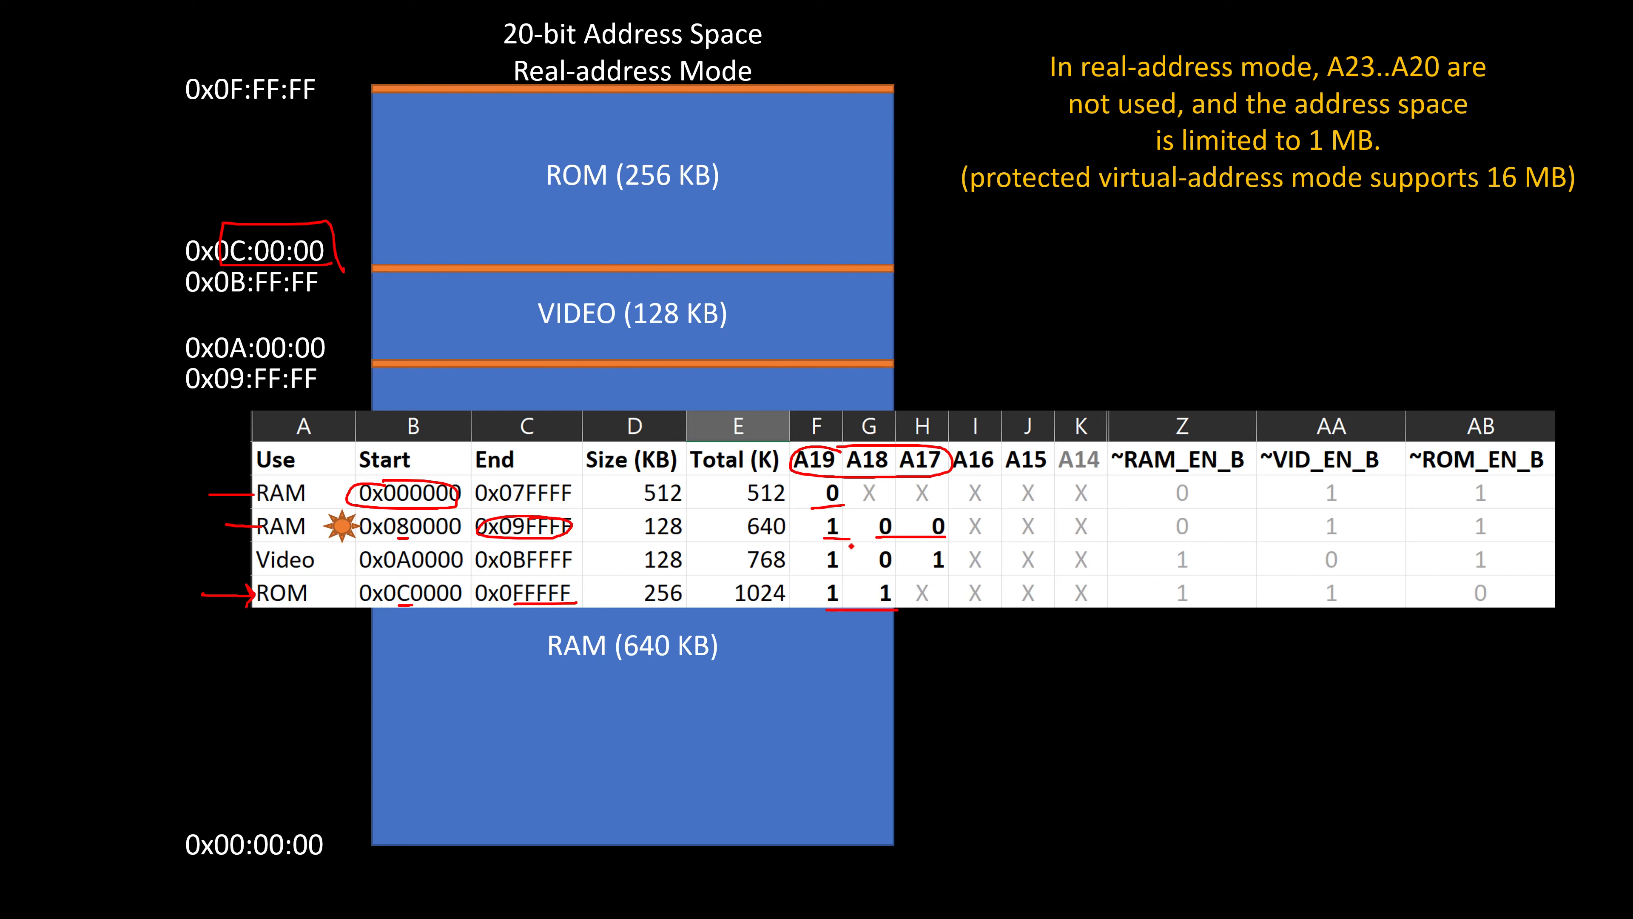
- Circle the RAM/ROM start addresses and the A19–A17 bit columns with pen ink
{"action": "left_click_drag", "start_coordinate": [802, 557], "coordinate": [947, 557]}
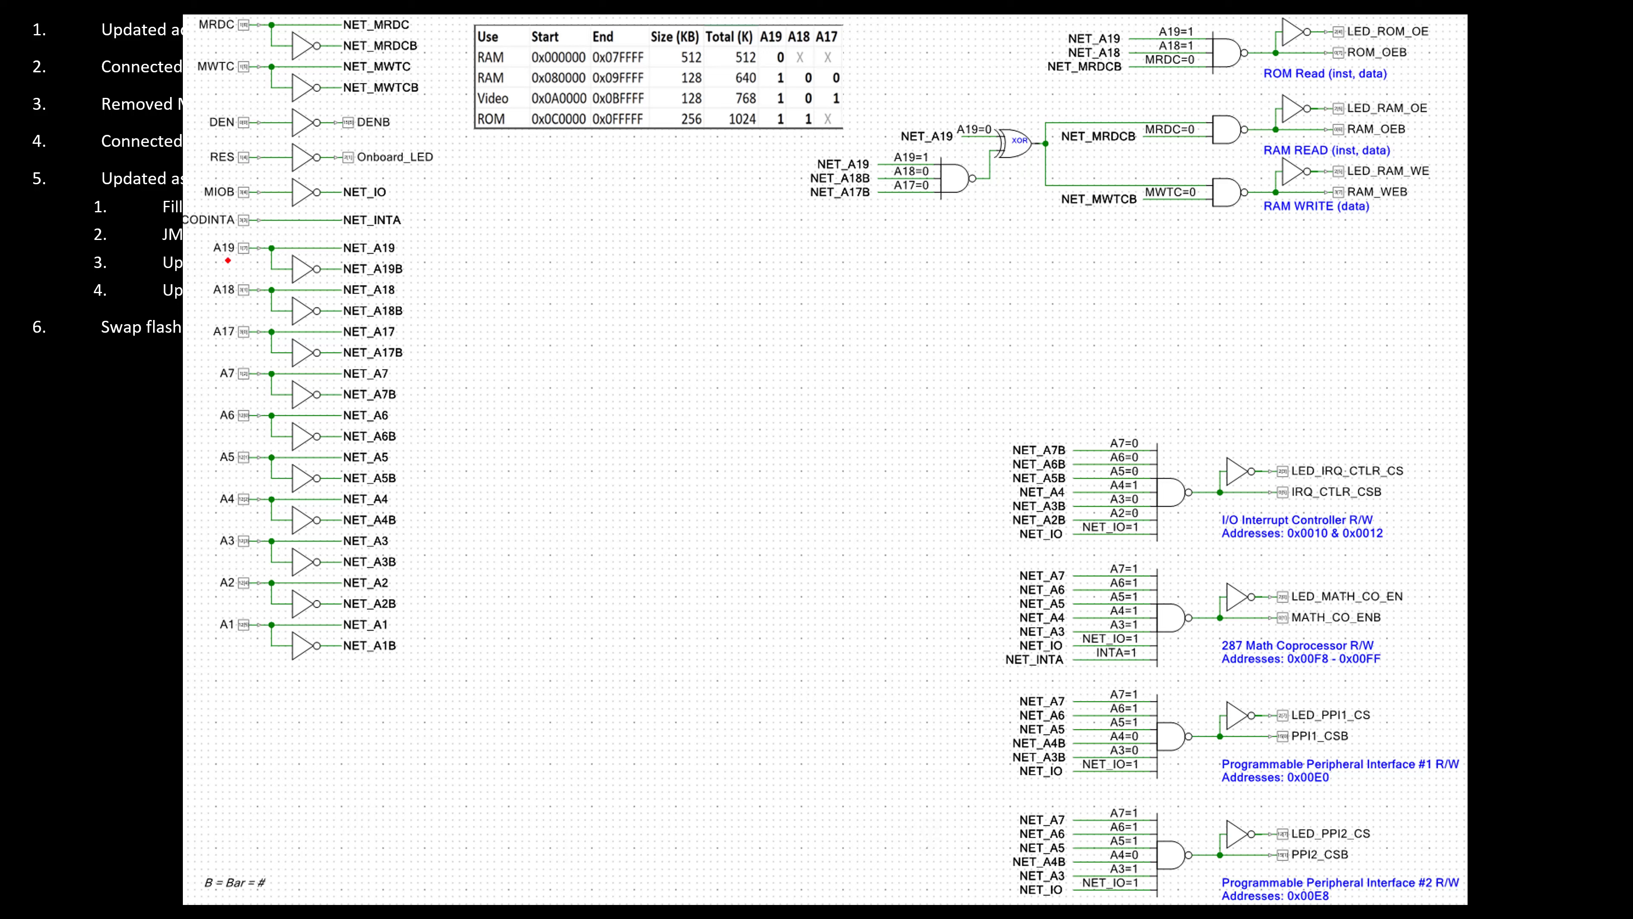
- Ink a link from the RAM/ROM table rows to the A18/A17 inputs on the decode gates
{"action": "left_click_drag", "start_coordinate": [208, 271], "coordinate": [255, 333]}
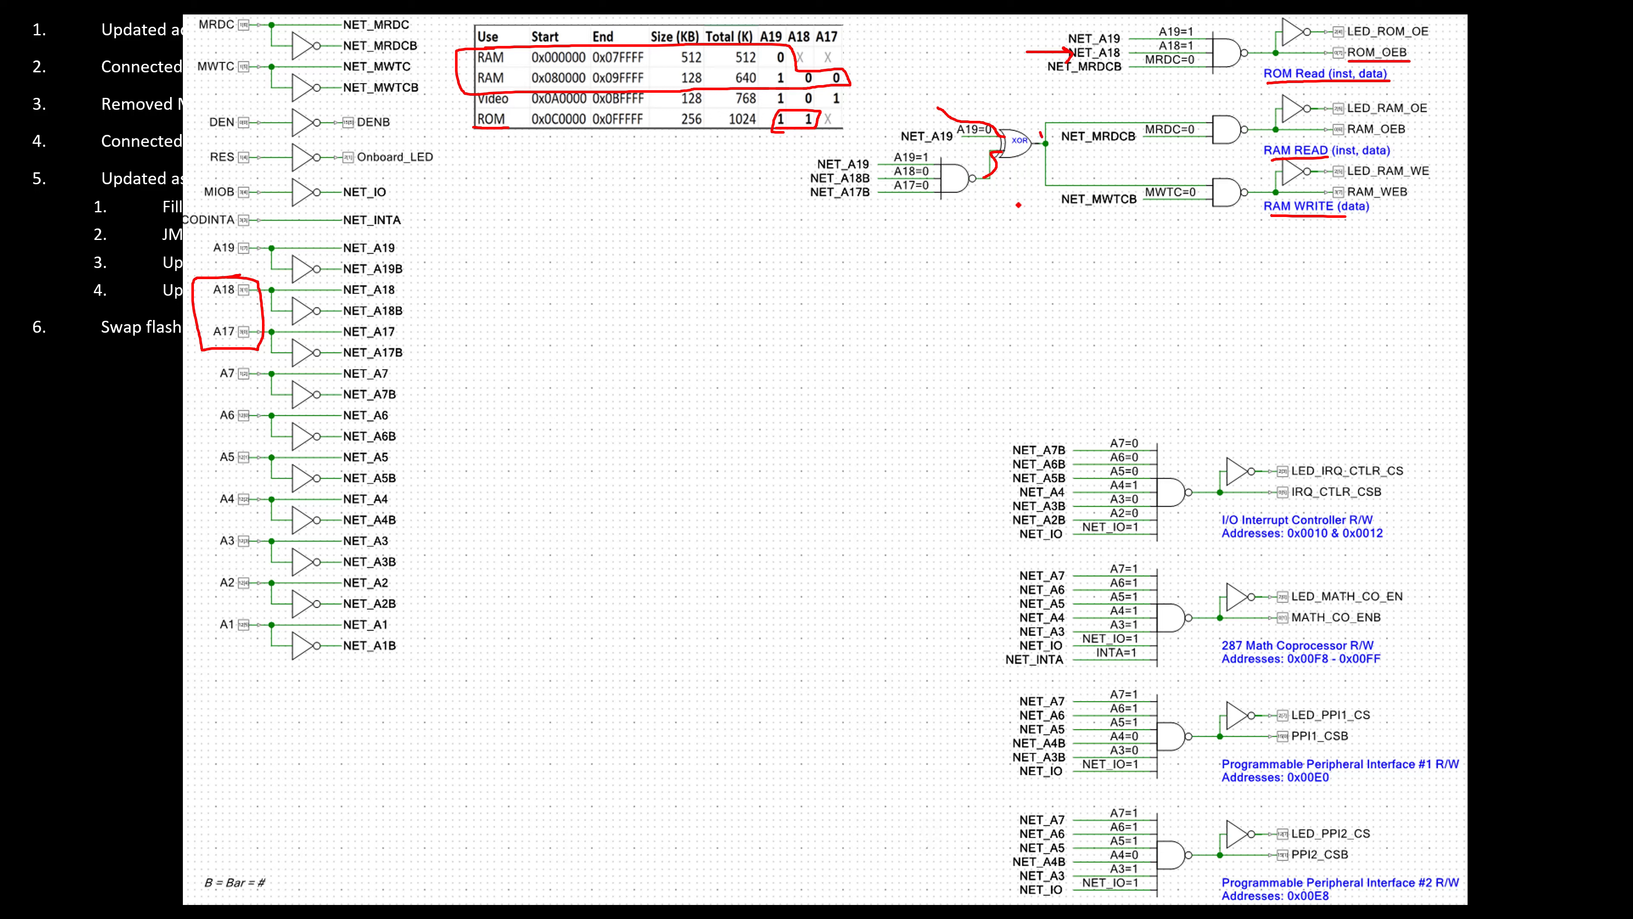
{"action": "mouse_move", "coordinate": [991, 217]}
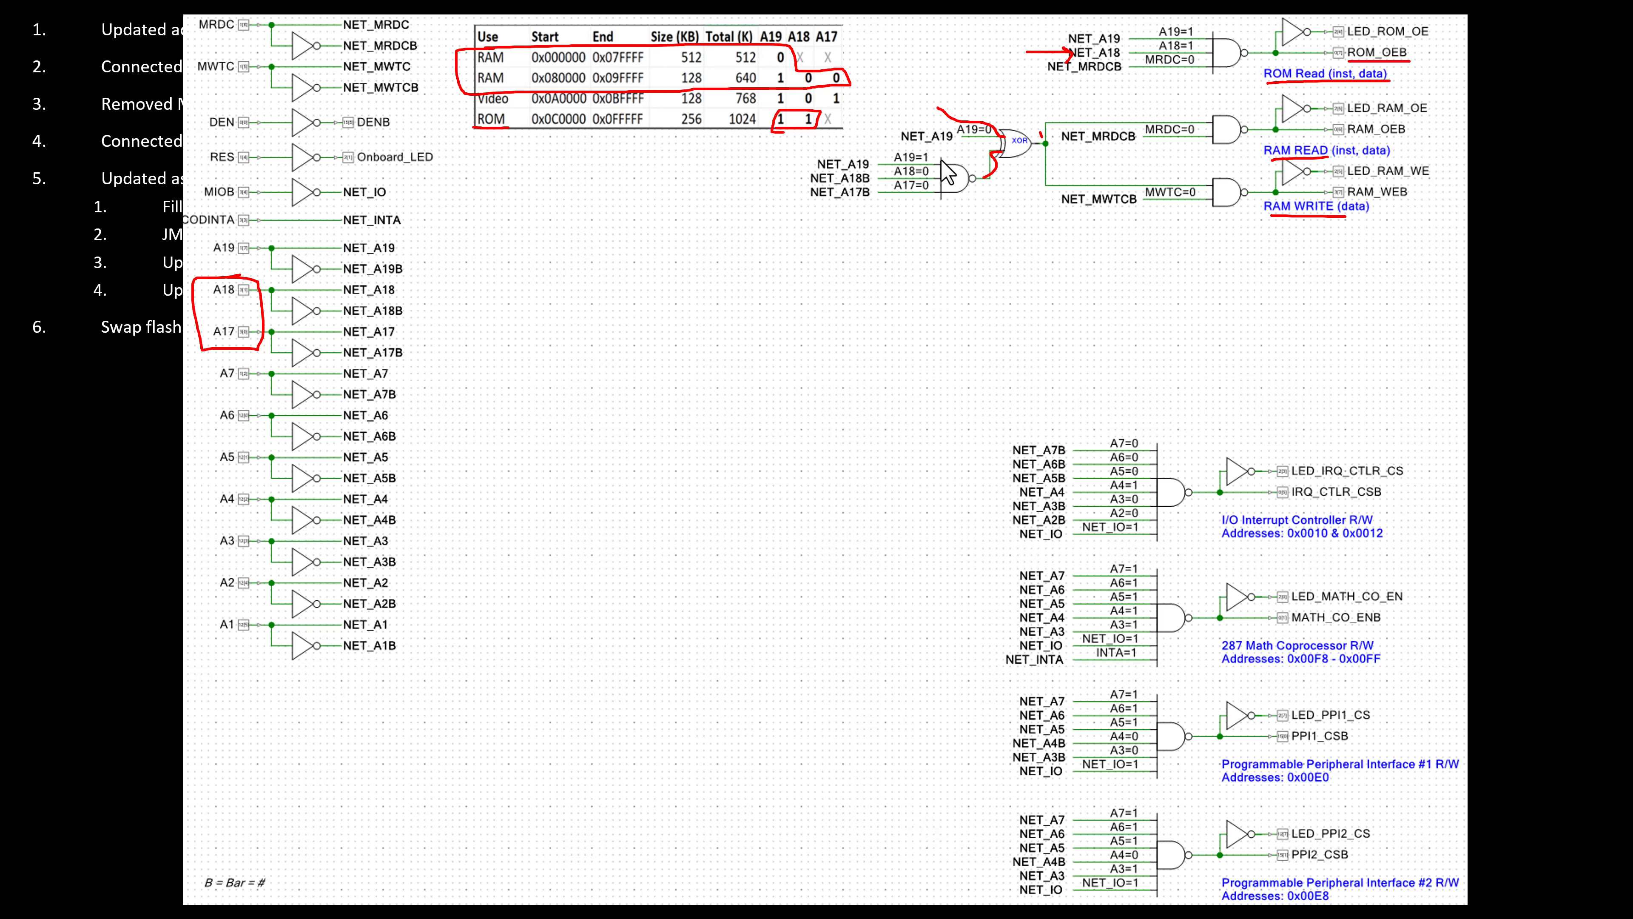
{"action": "mouse_move", "coordinate": [967, 158]}
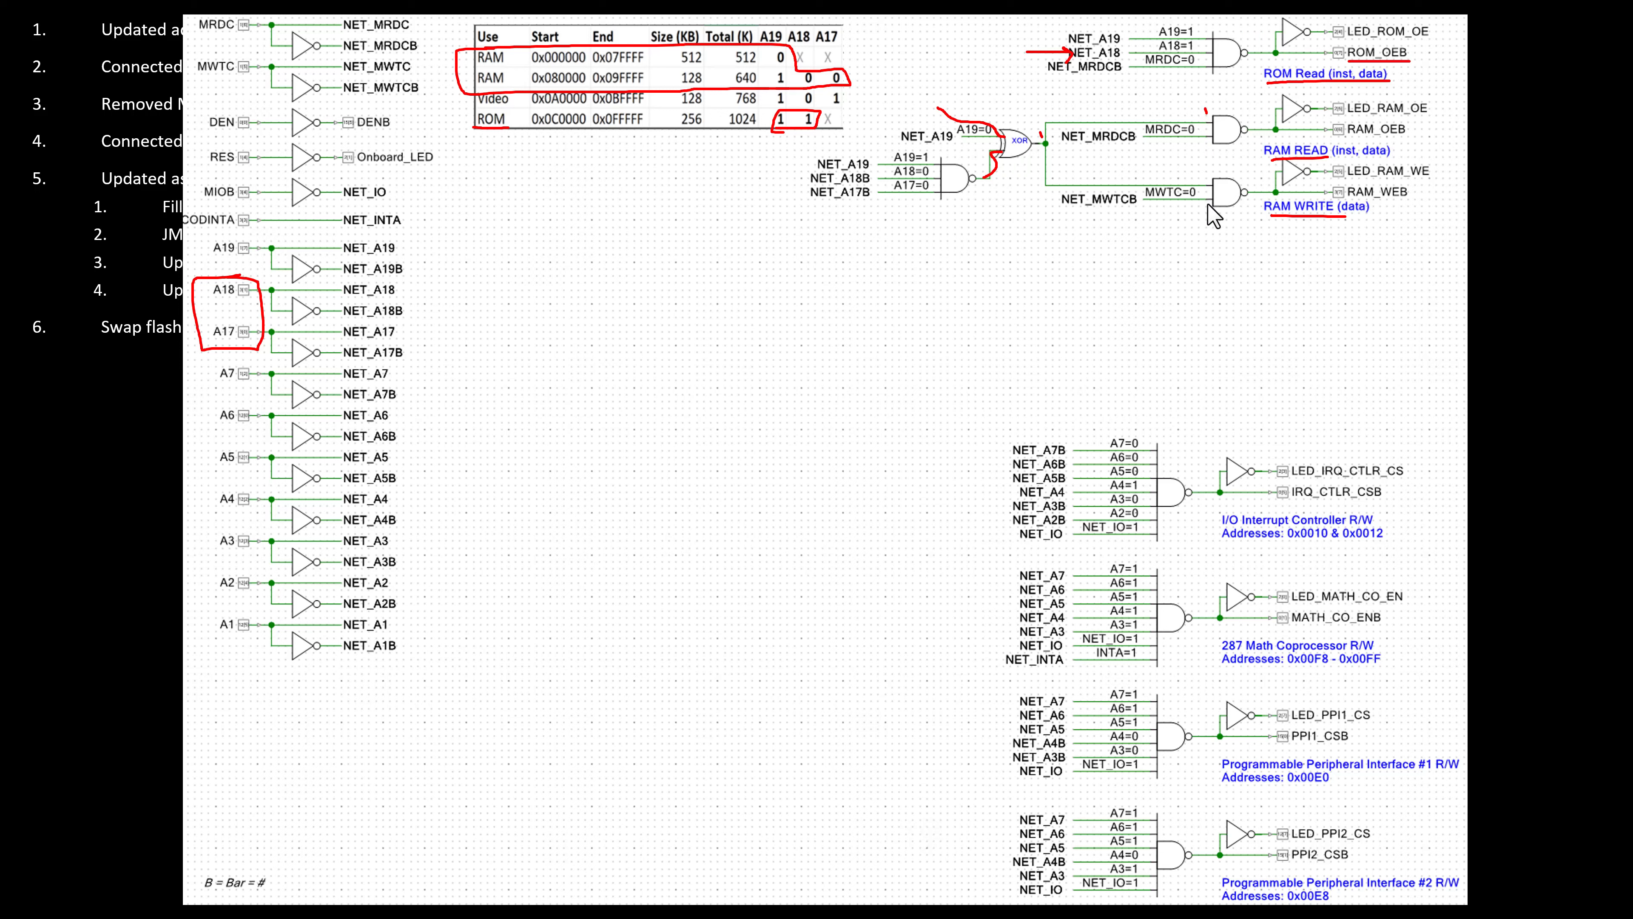
{"action": "mouse_move", "coordinate": [1189, 152]}
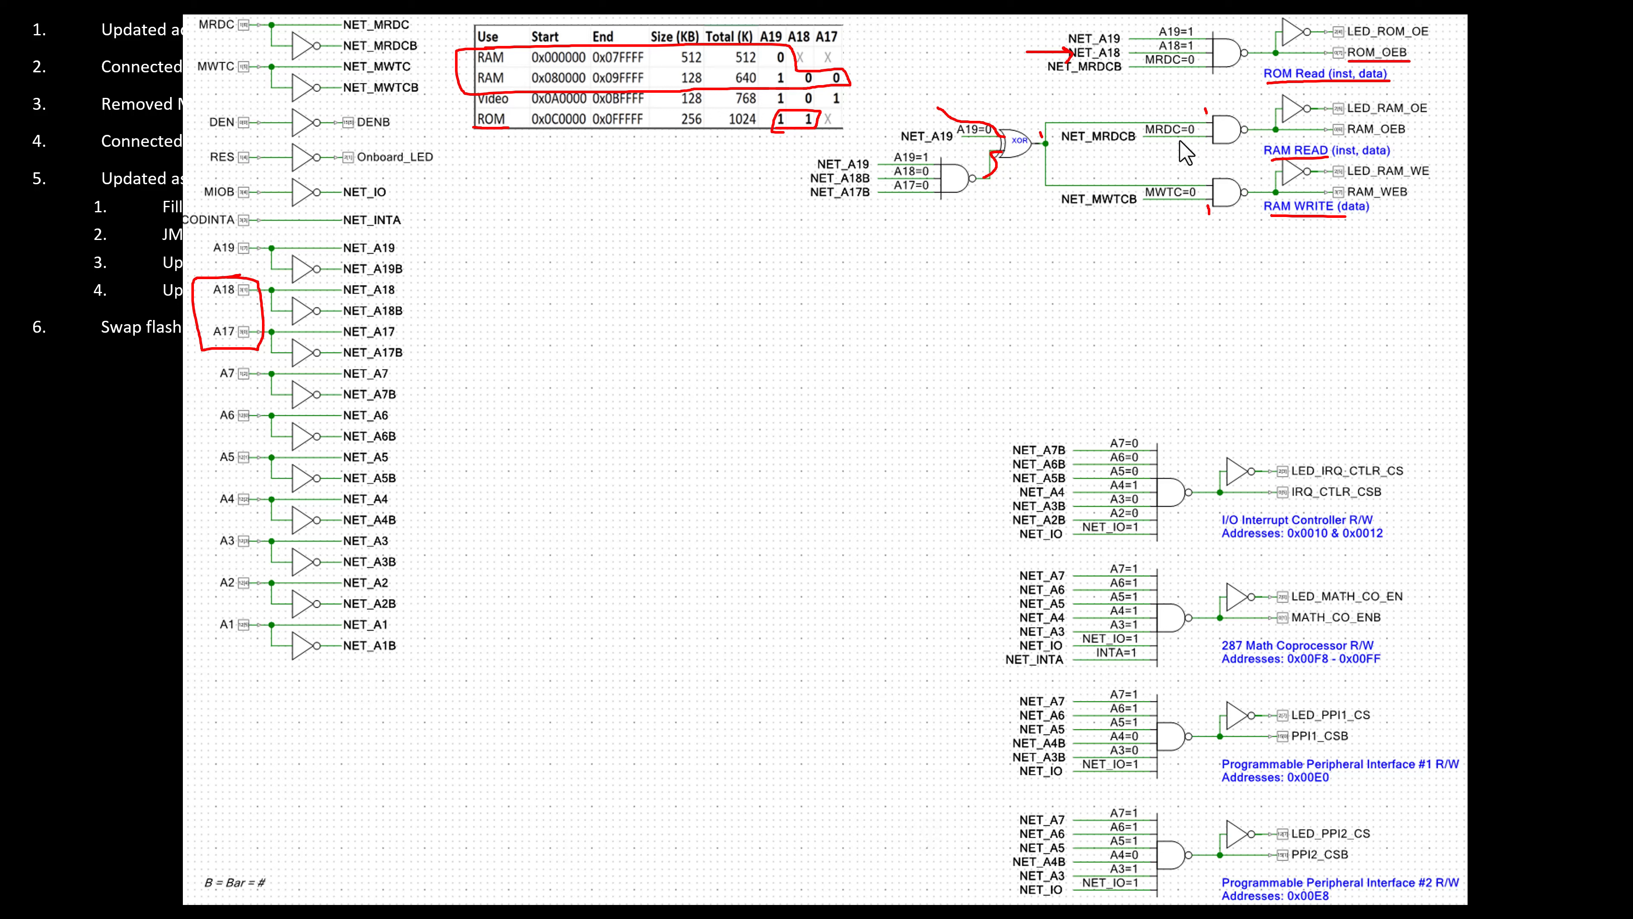
{"action": "mouse_move", "coordinate": [1180, 147]}
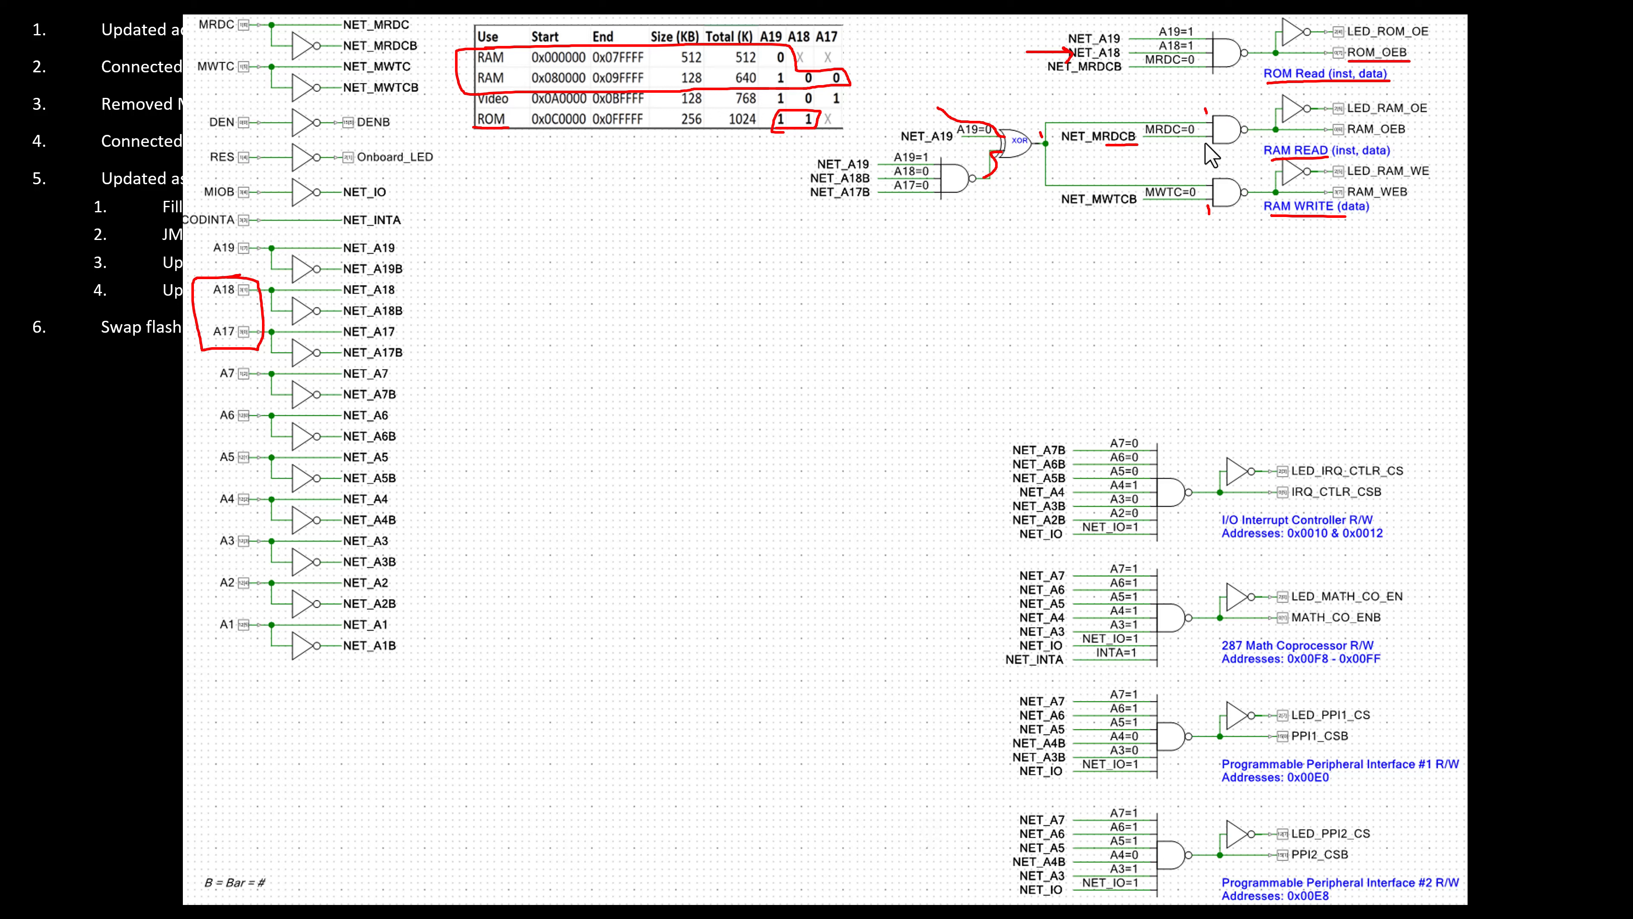
{"action": "mouse_move", "coordinate": [1114, 227]}
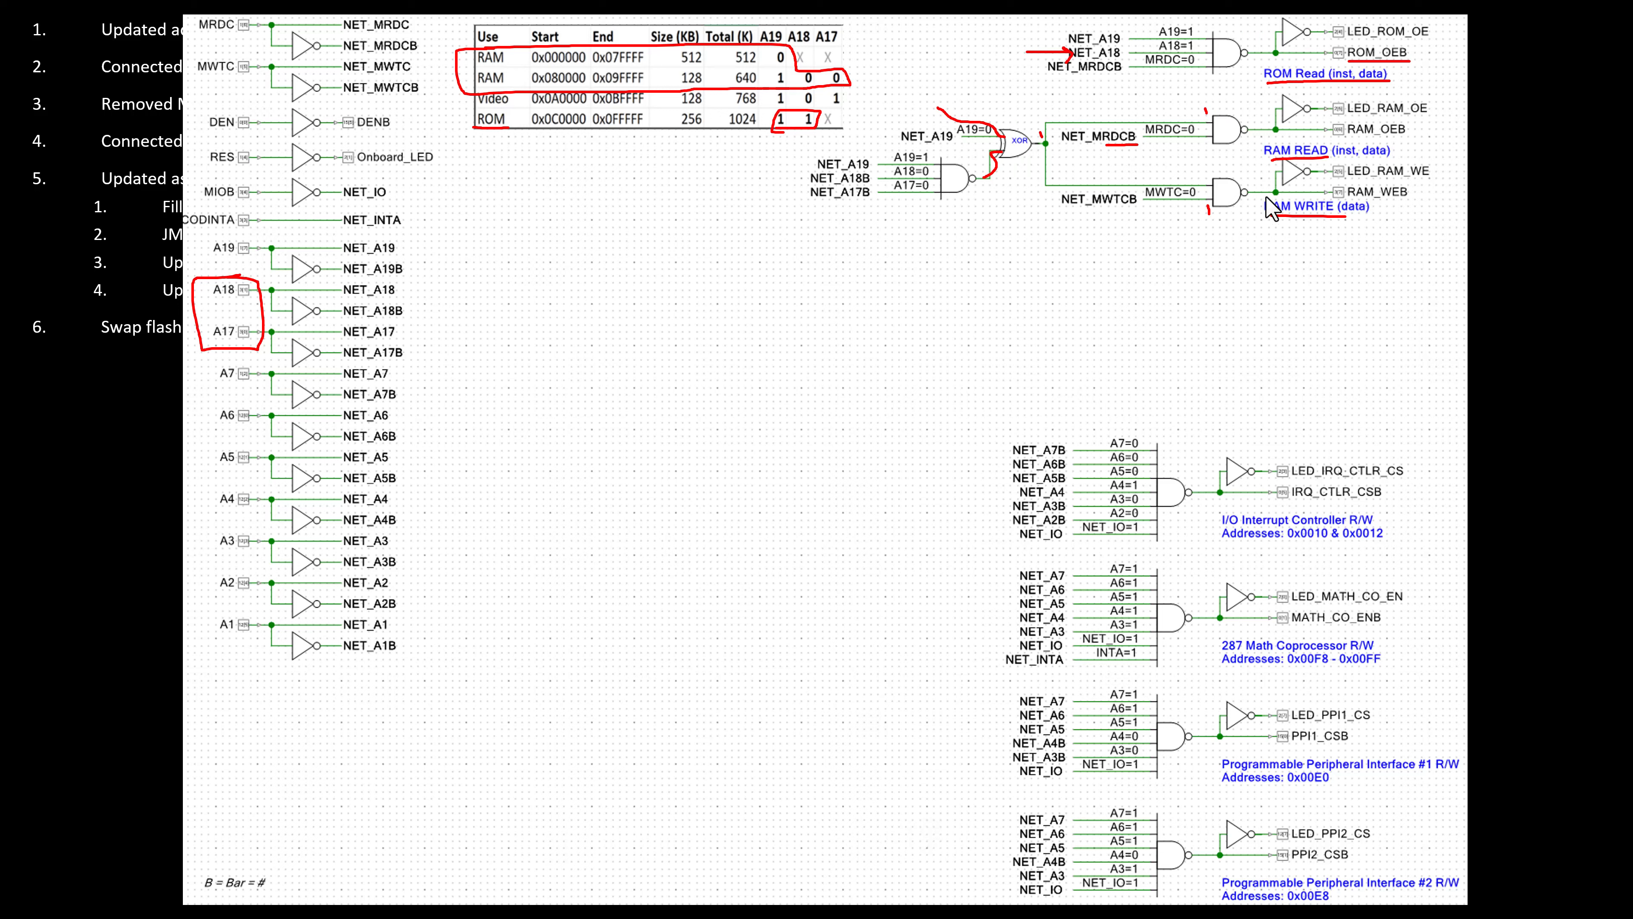
{"action": "mouse_move", "coordinate": [1293, 157]}
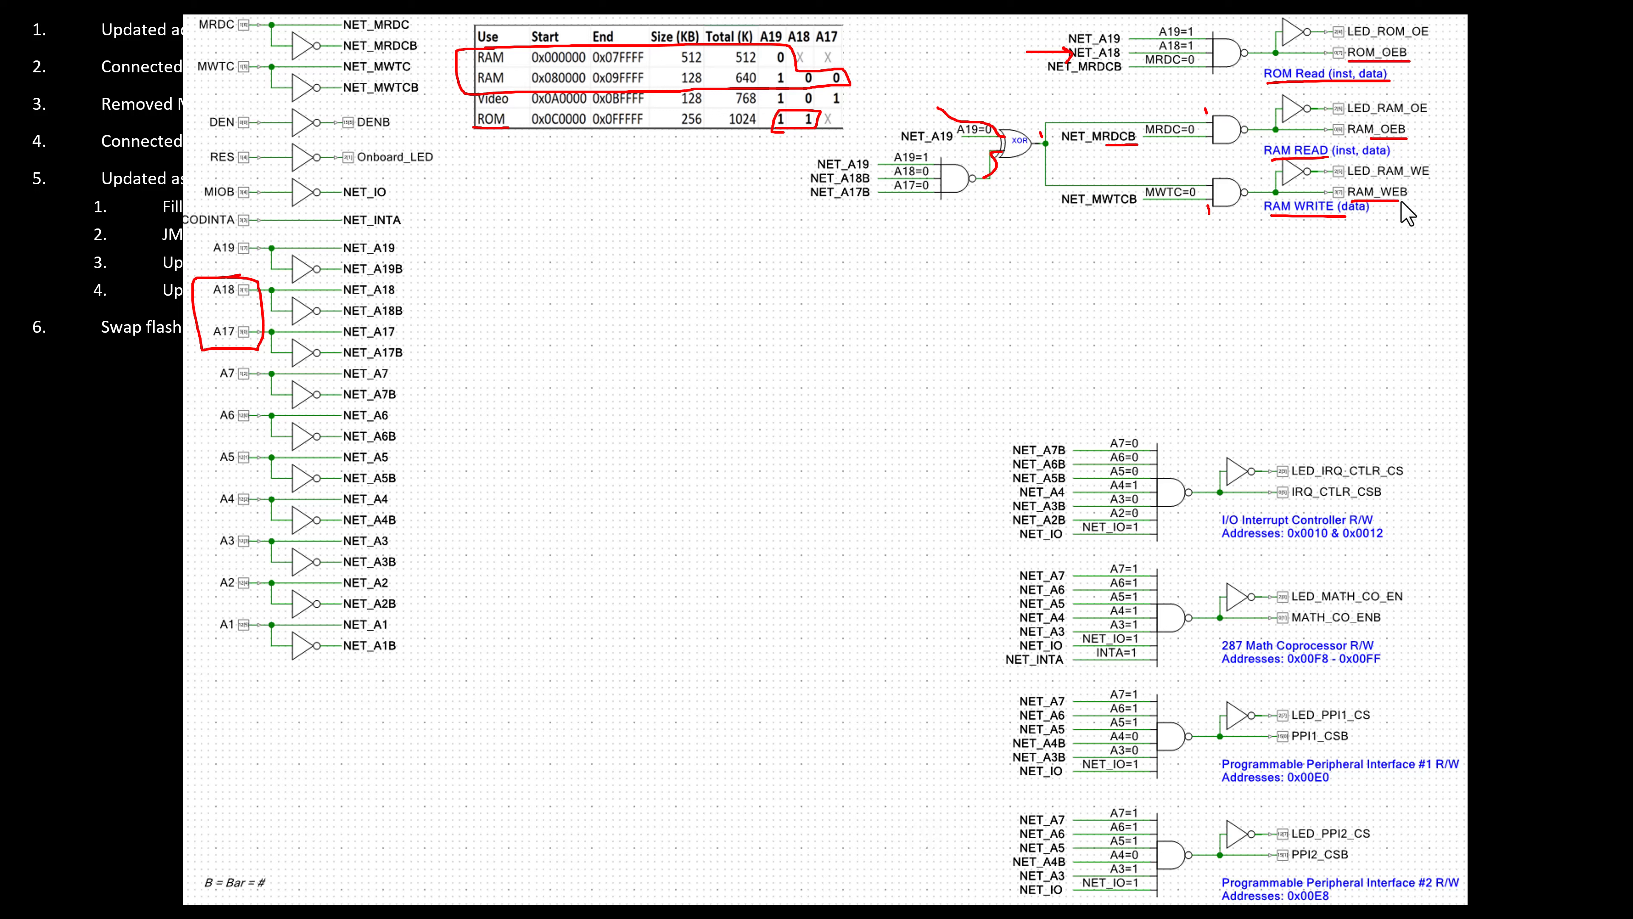
{"action": "mouse_move", "coordinate": [1362, 264]}
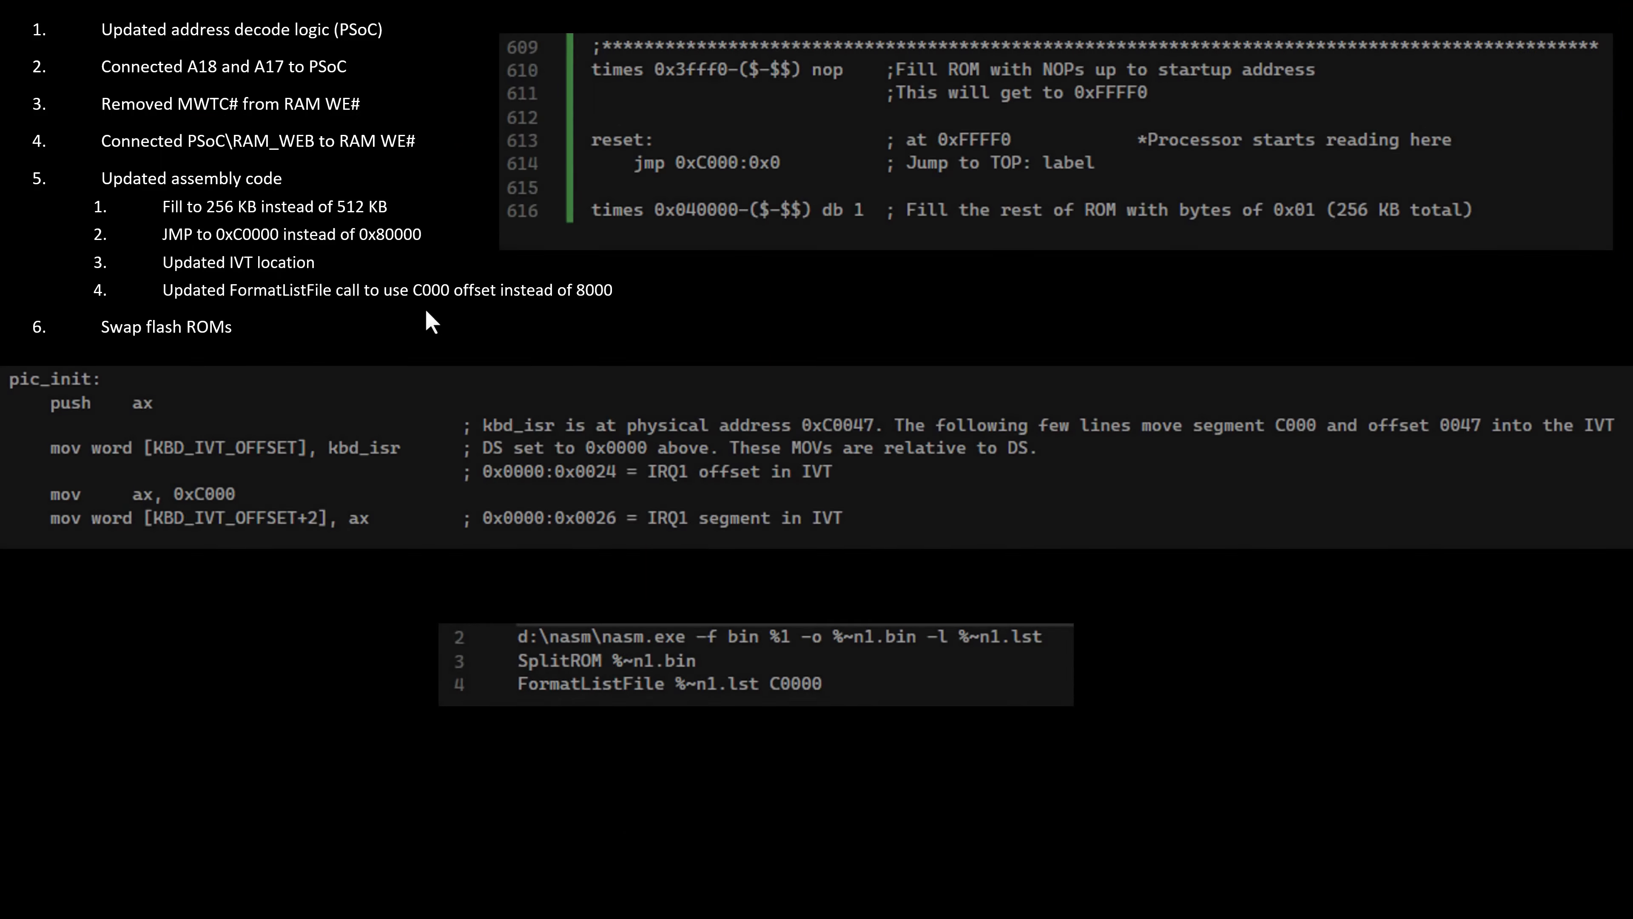
- Underline the 04 in the 0x040000 ROM fill size with red pen ink
{"action": "left_click", "coordinate": [570, 206]}
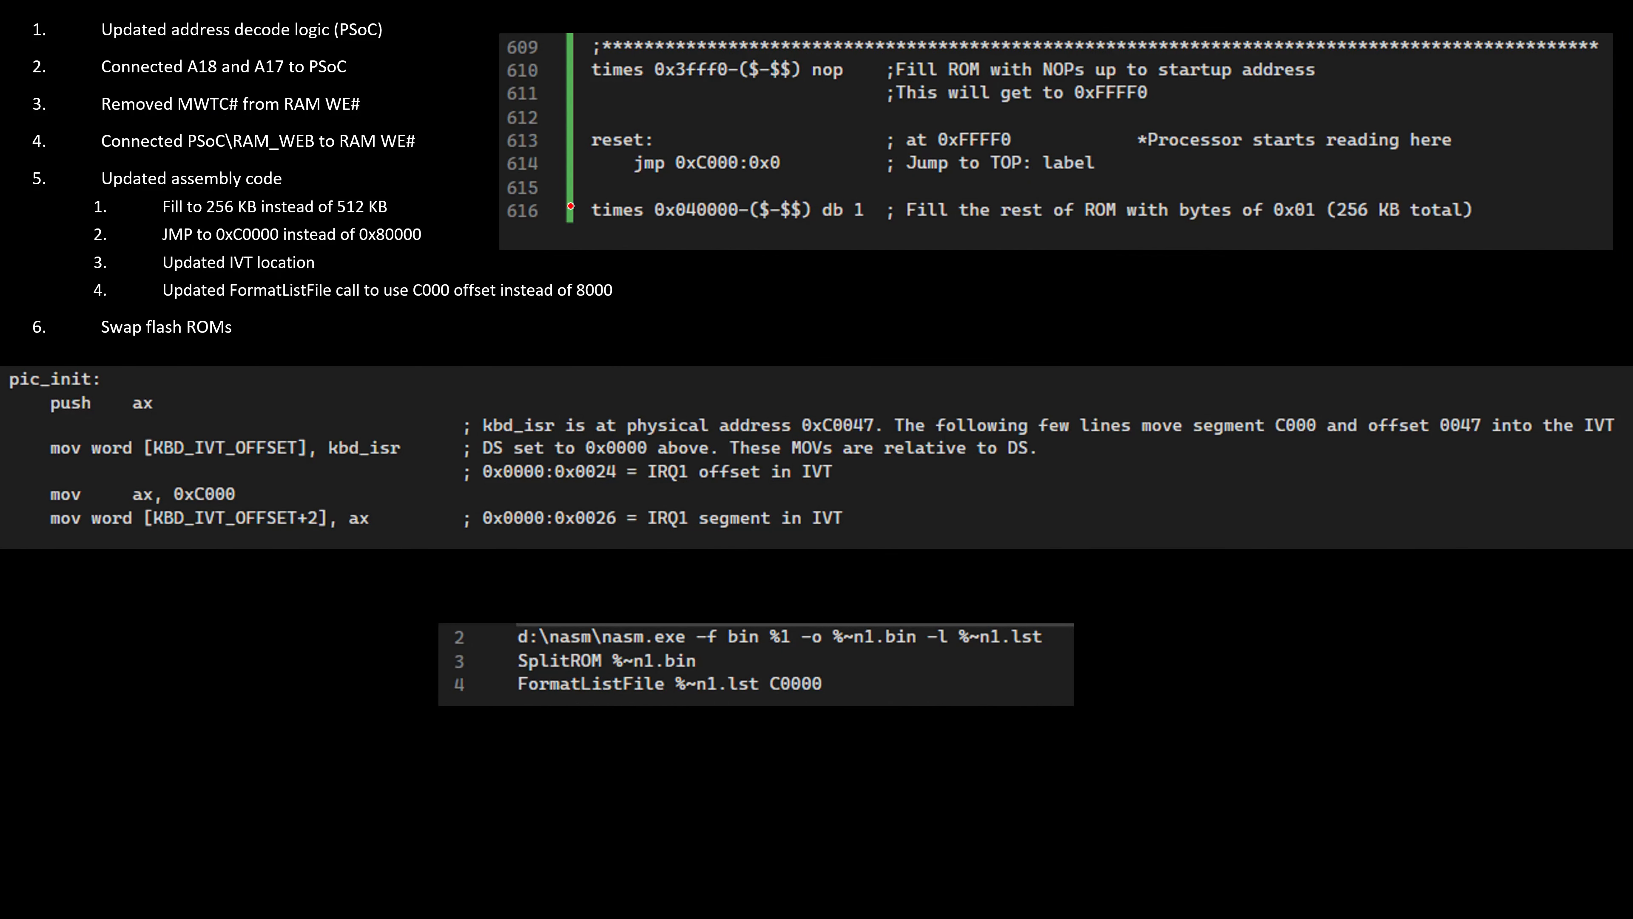
{"action": "mouse_move", "coordinate": [694, 223]}
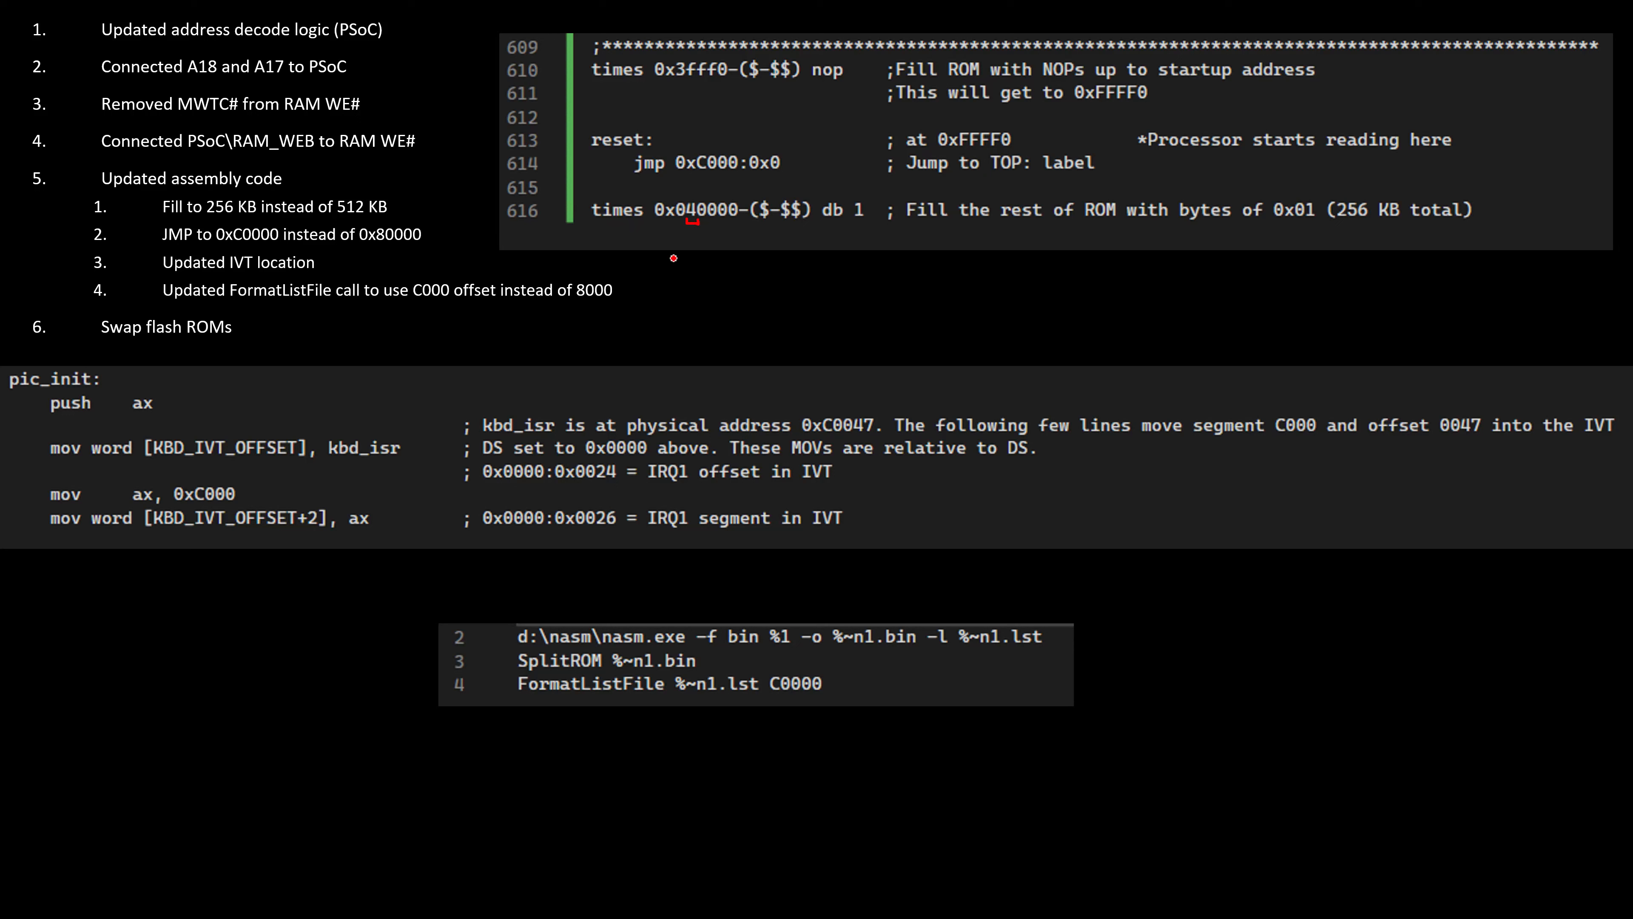
{"action": "mouse_move", "coordinate": [694, 205]}
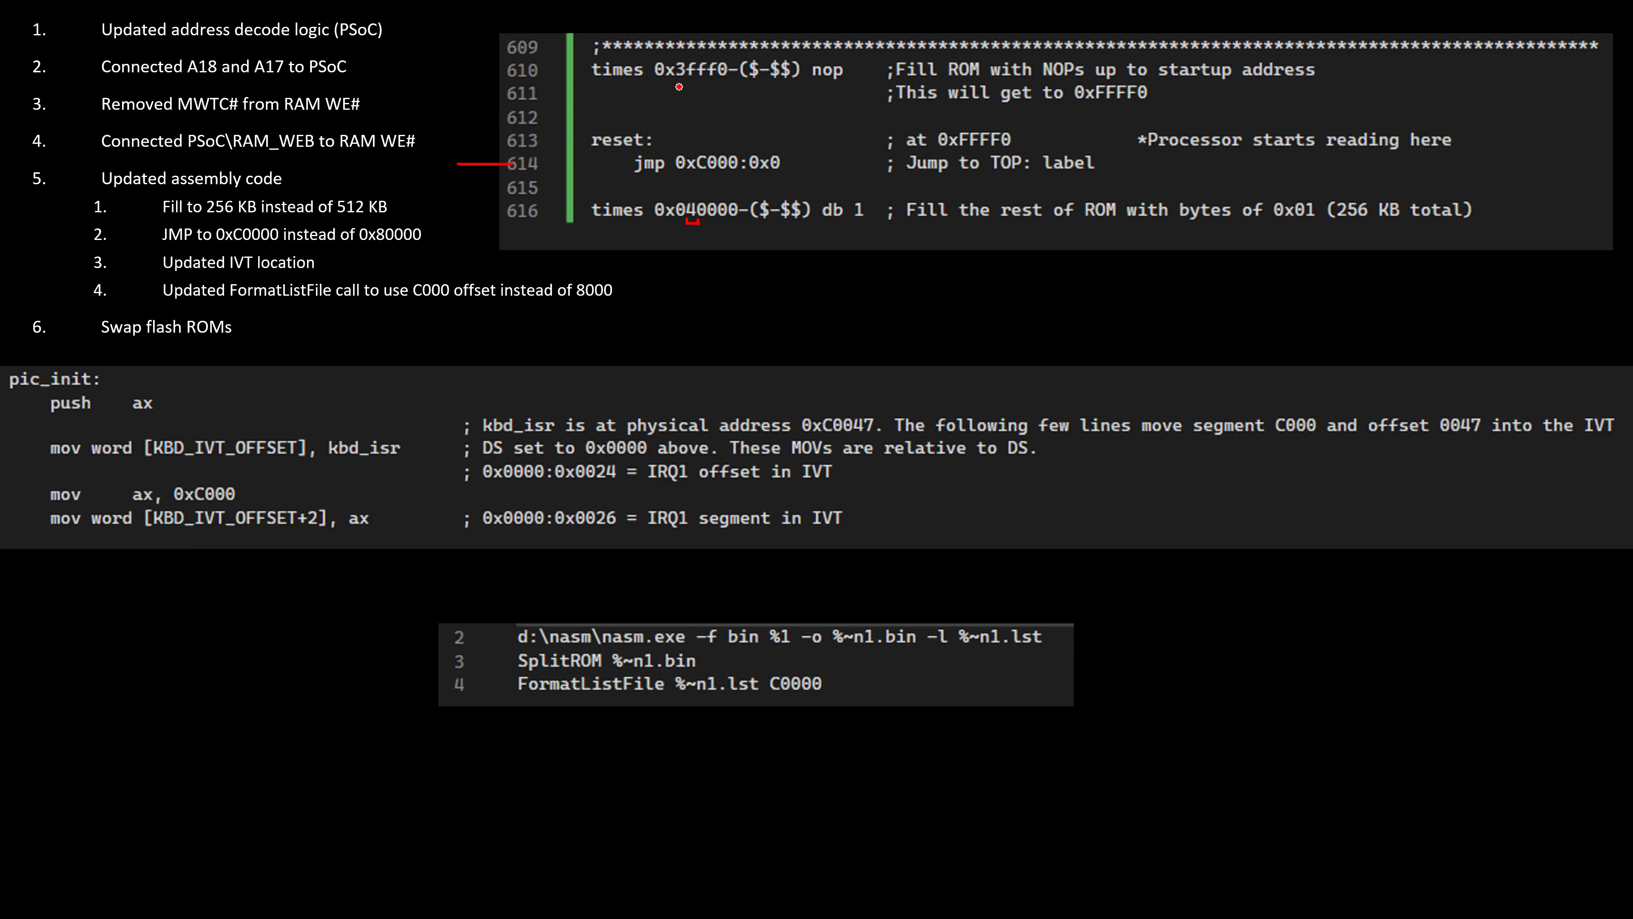
{"action": "mouse_move", "coordinate": [735, 76]}
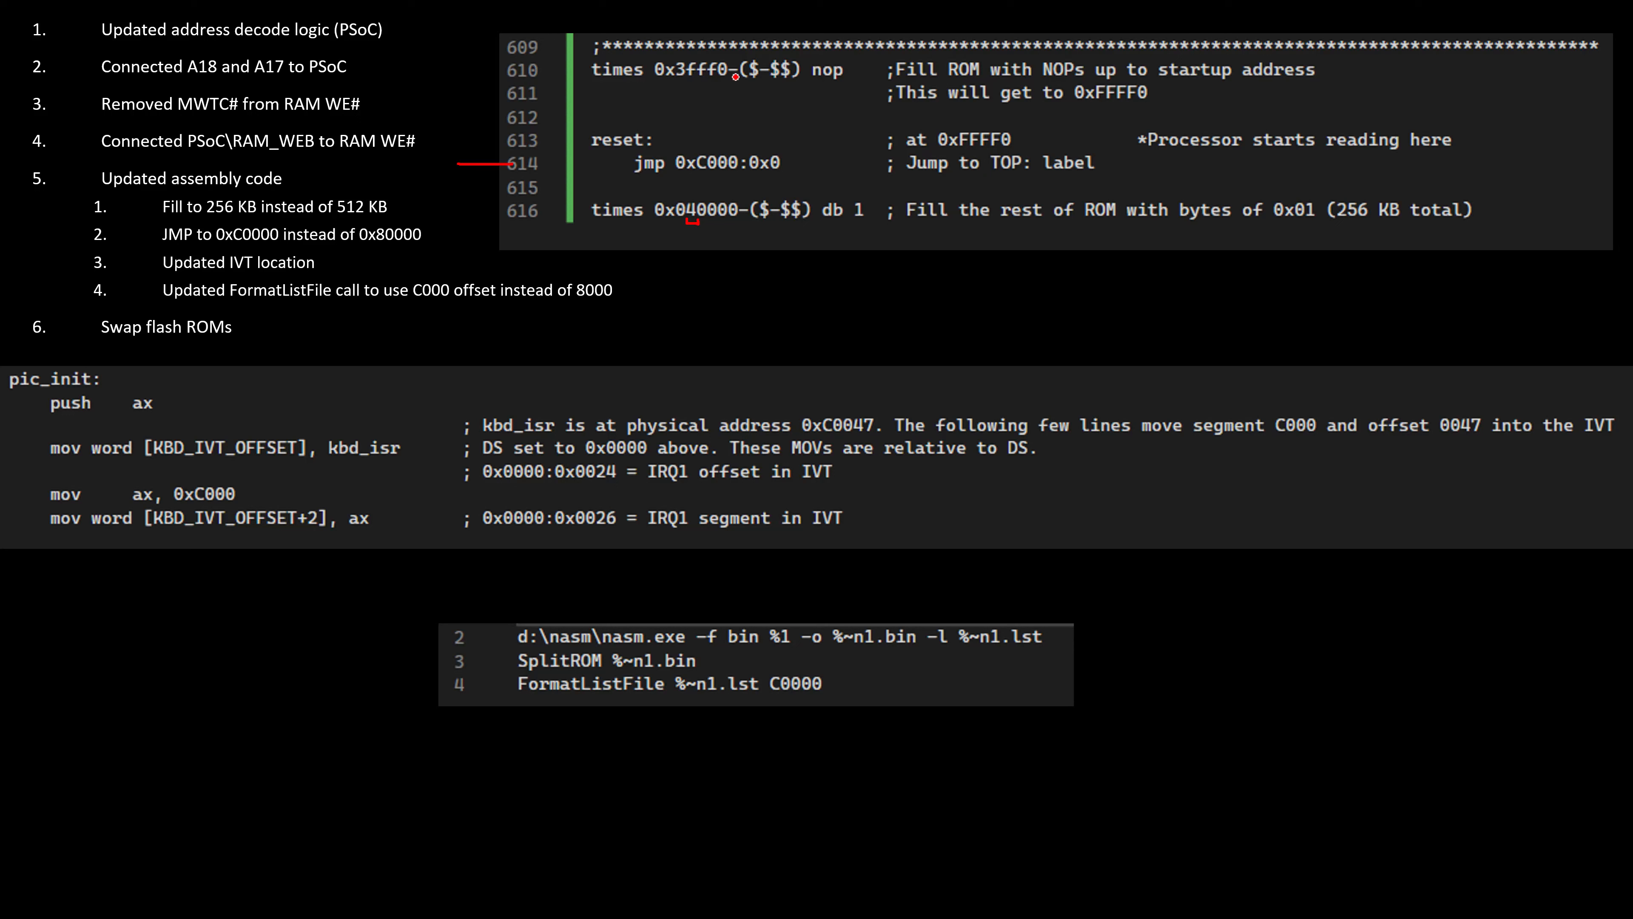
{"action": "mouse_move", "coordinate": [710, 112]}
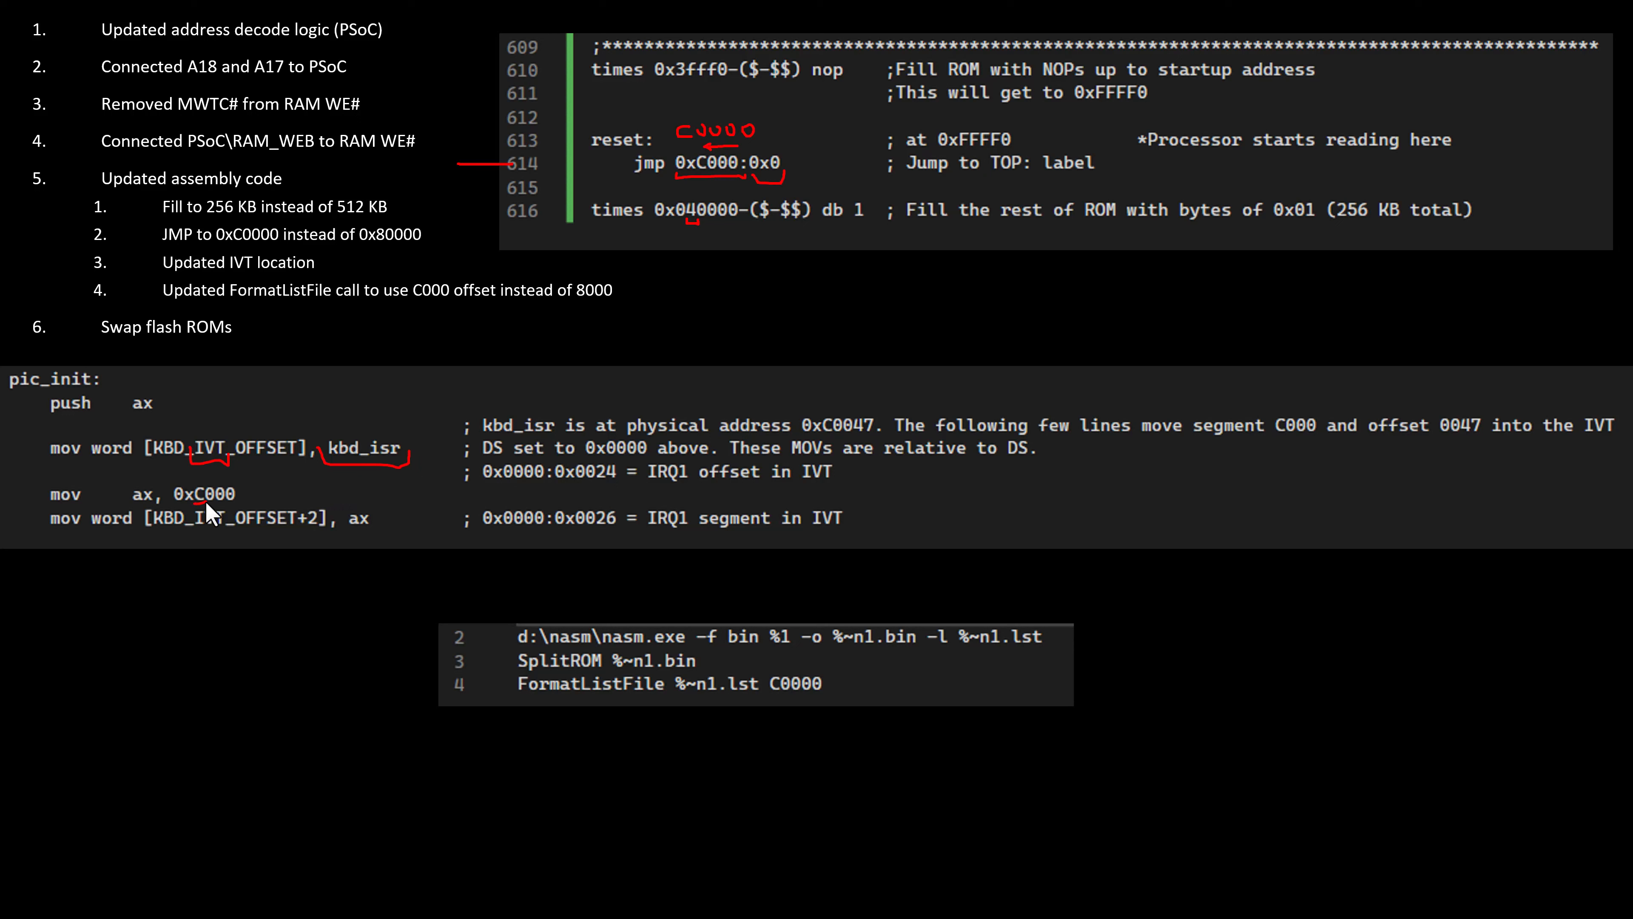
{"action": "mouse_move", "coordinate": [337, 474]}
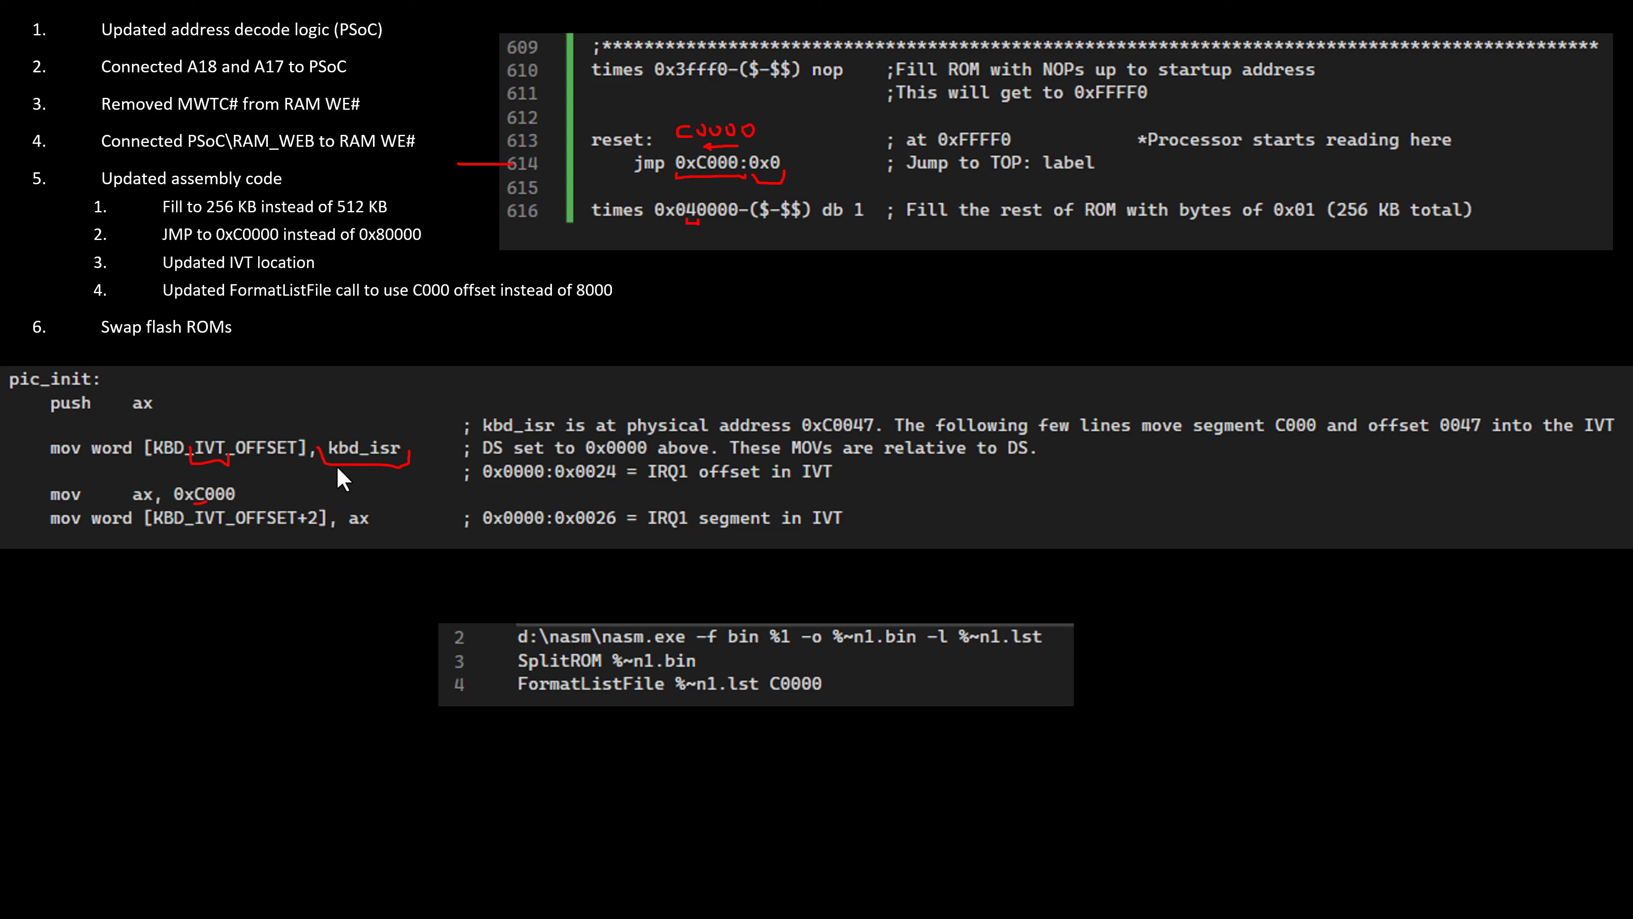
{"action": "mouse_move", "coordinate": [218, 517]}
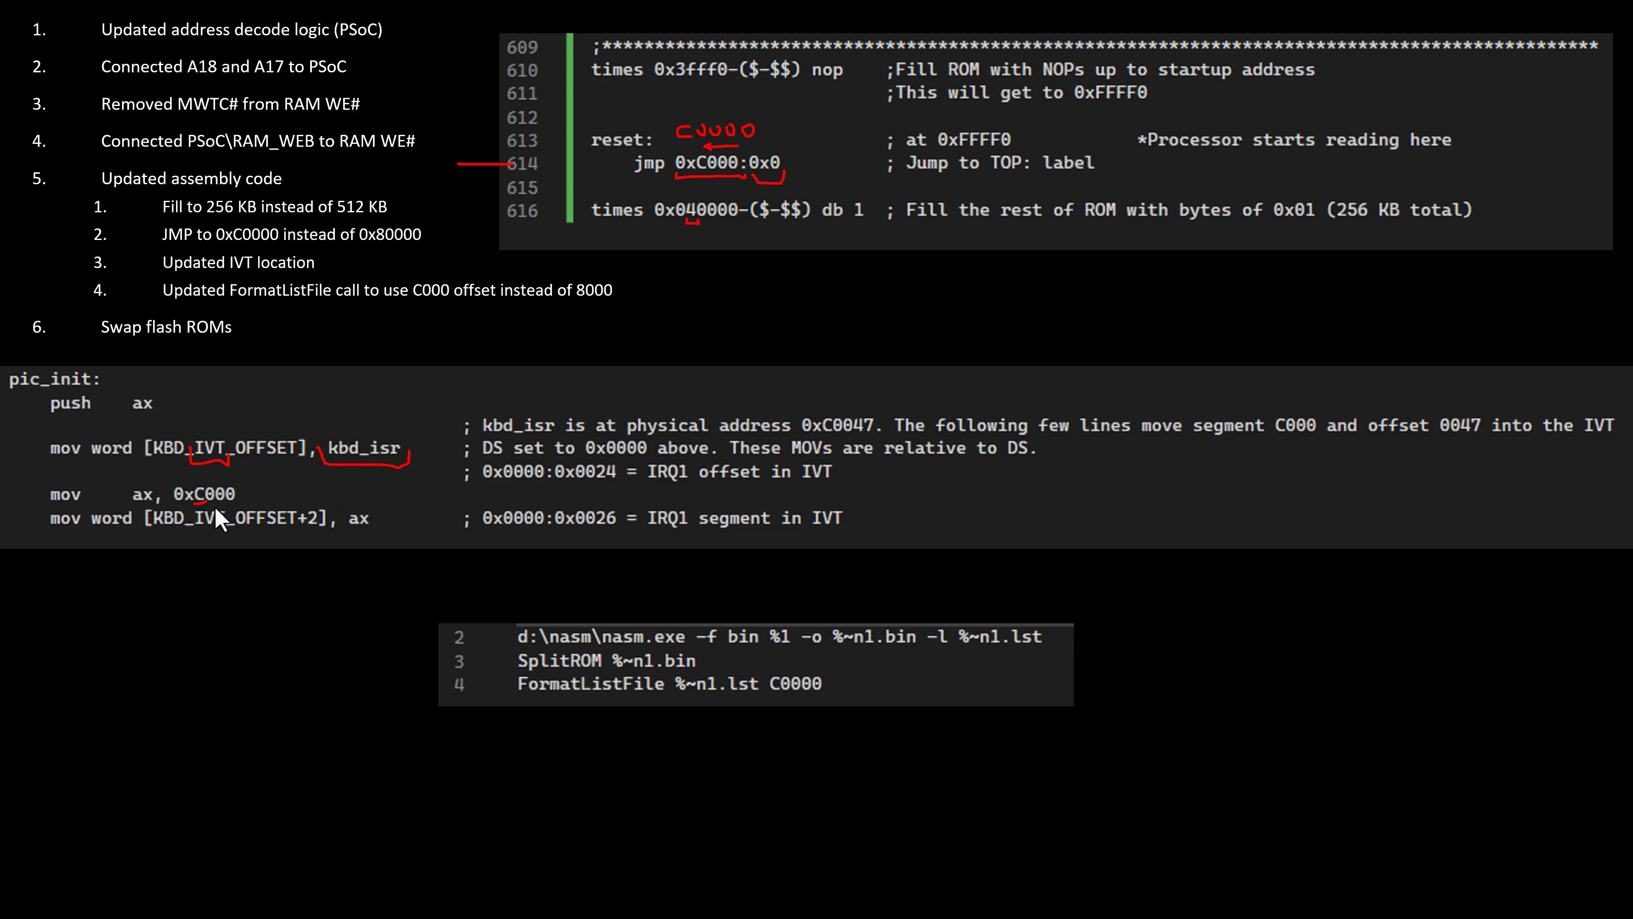
{"action": "mouse_move", "coordinate": [245, 519]}
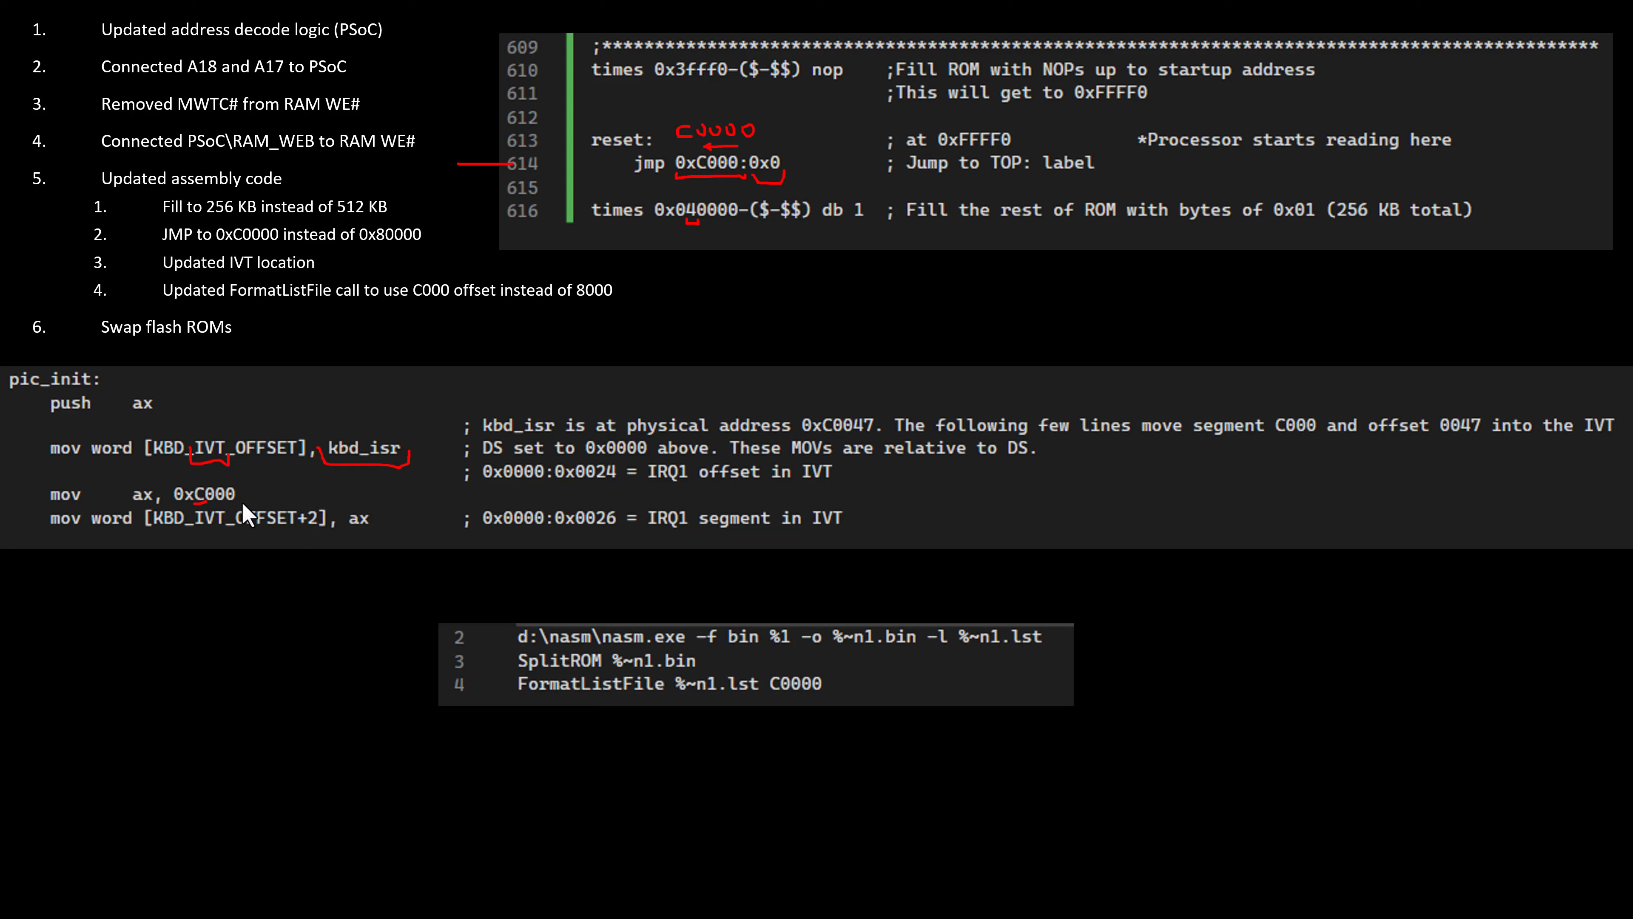
{"action": "mouse_move", "coordinate": [575, 713]}
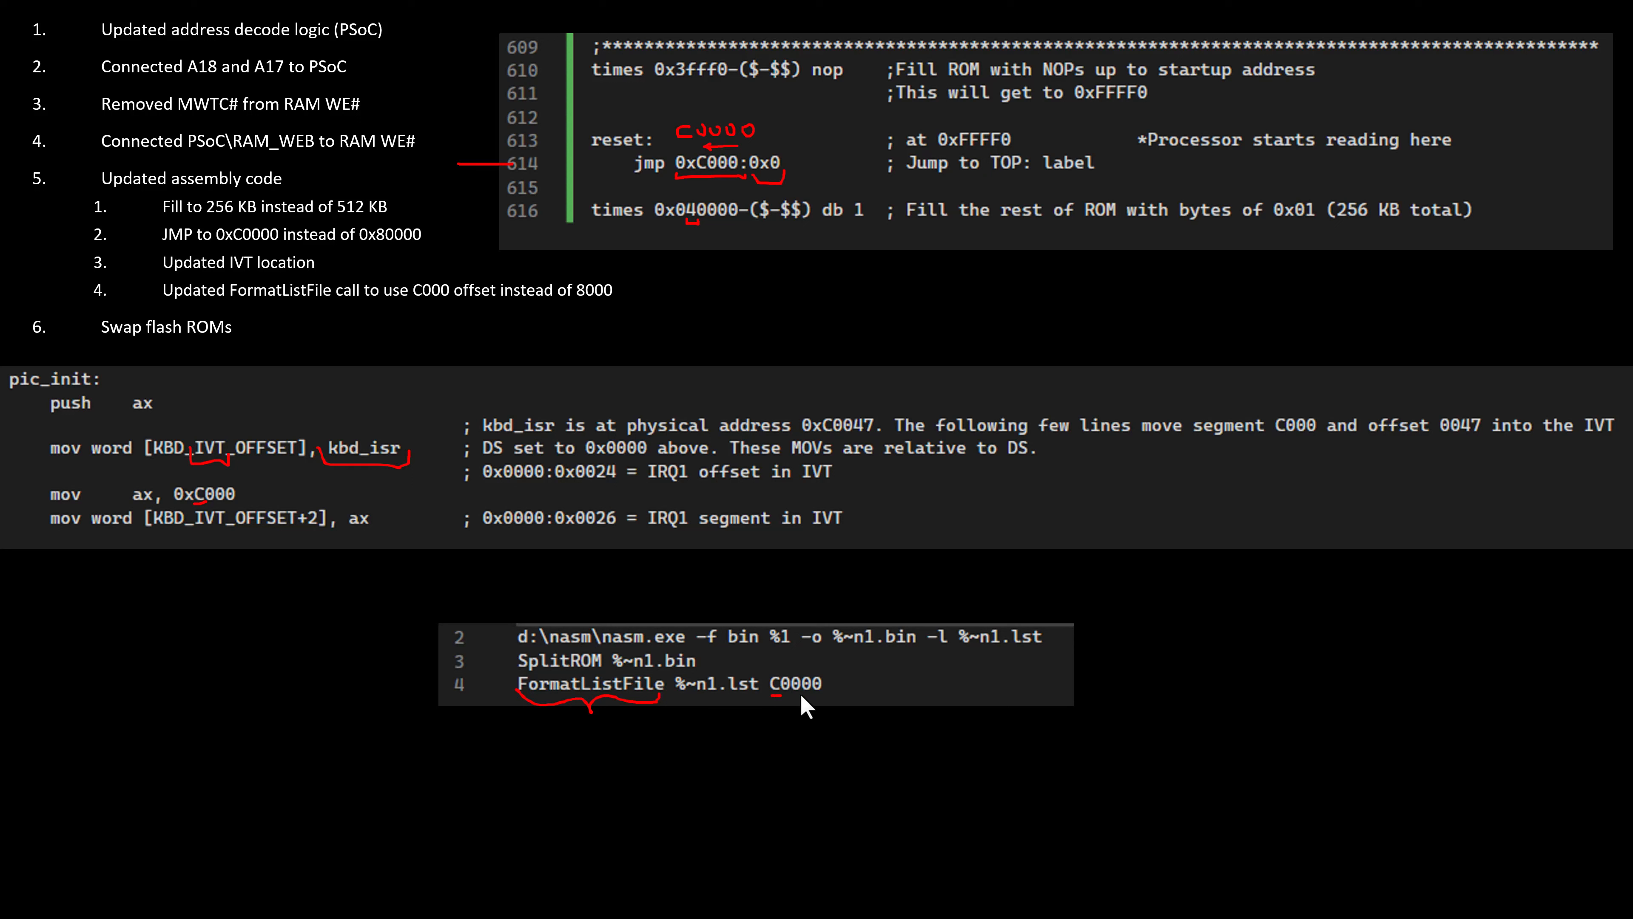
{"action": "mouse_move", "coordinate": [831, 709]}
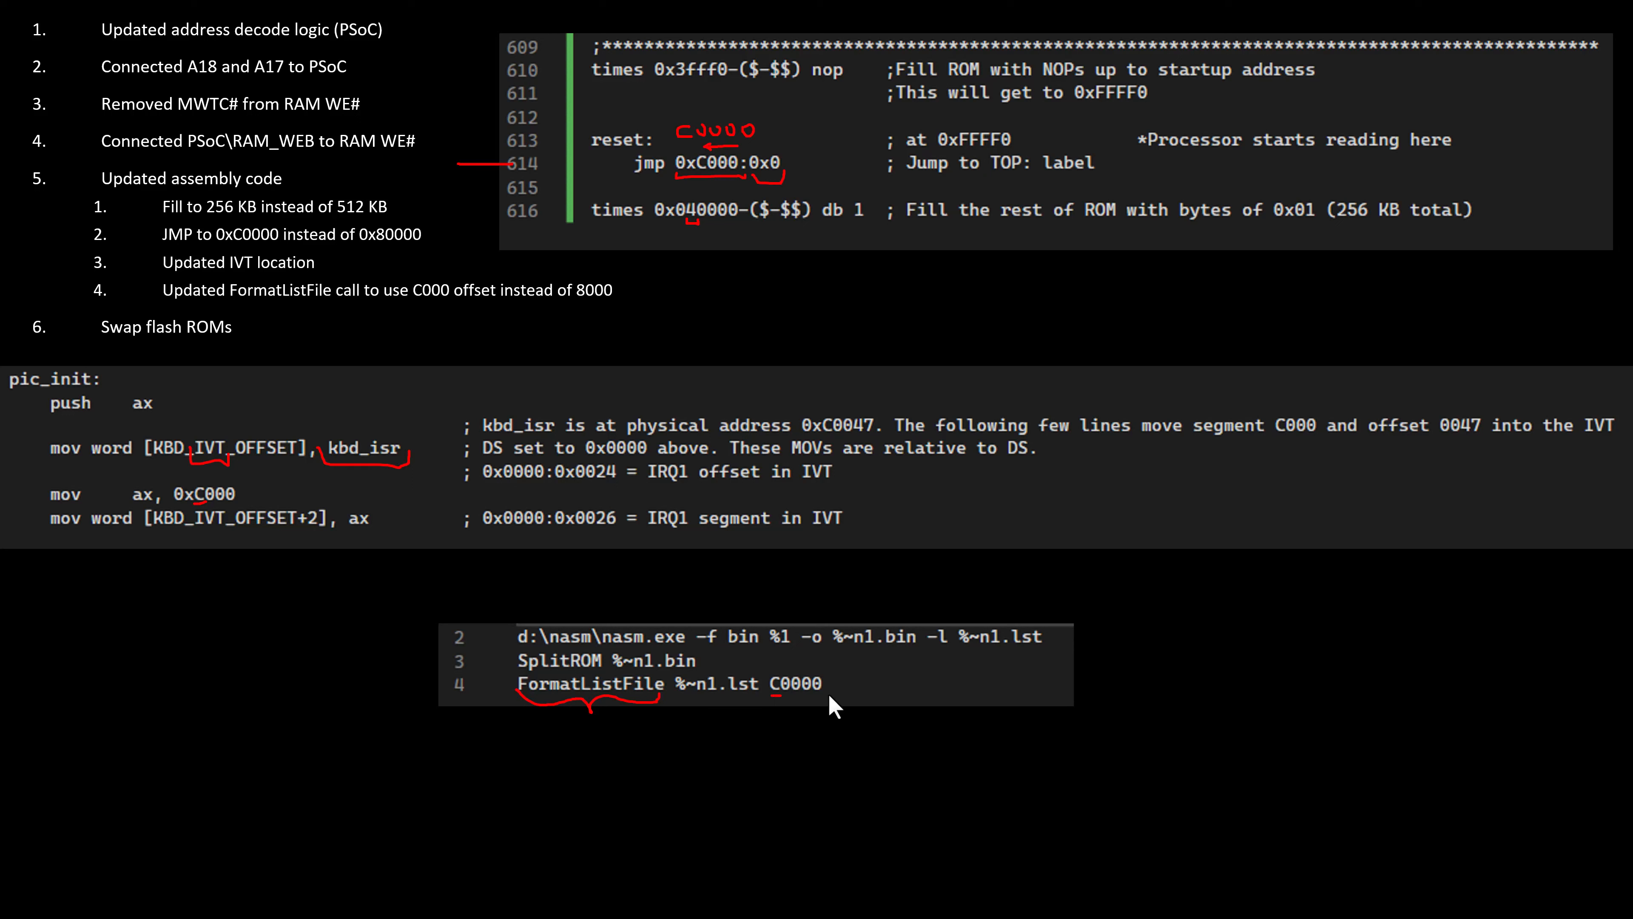
{"action": "mouse_move", "coordinate": [773, 715]}
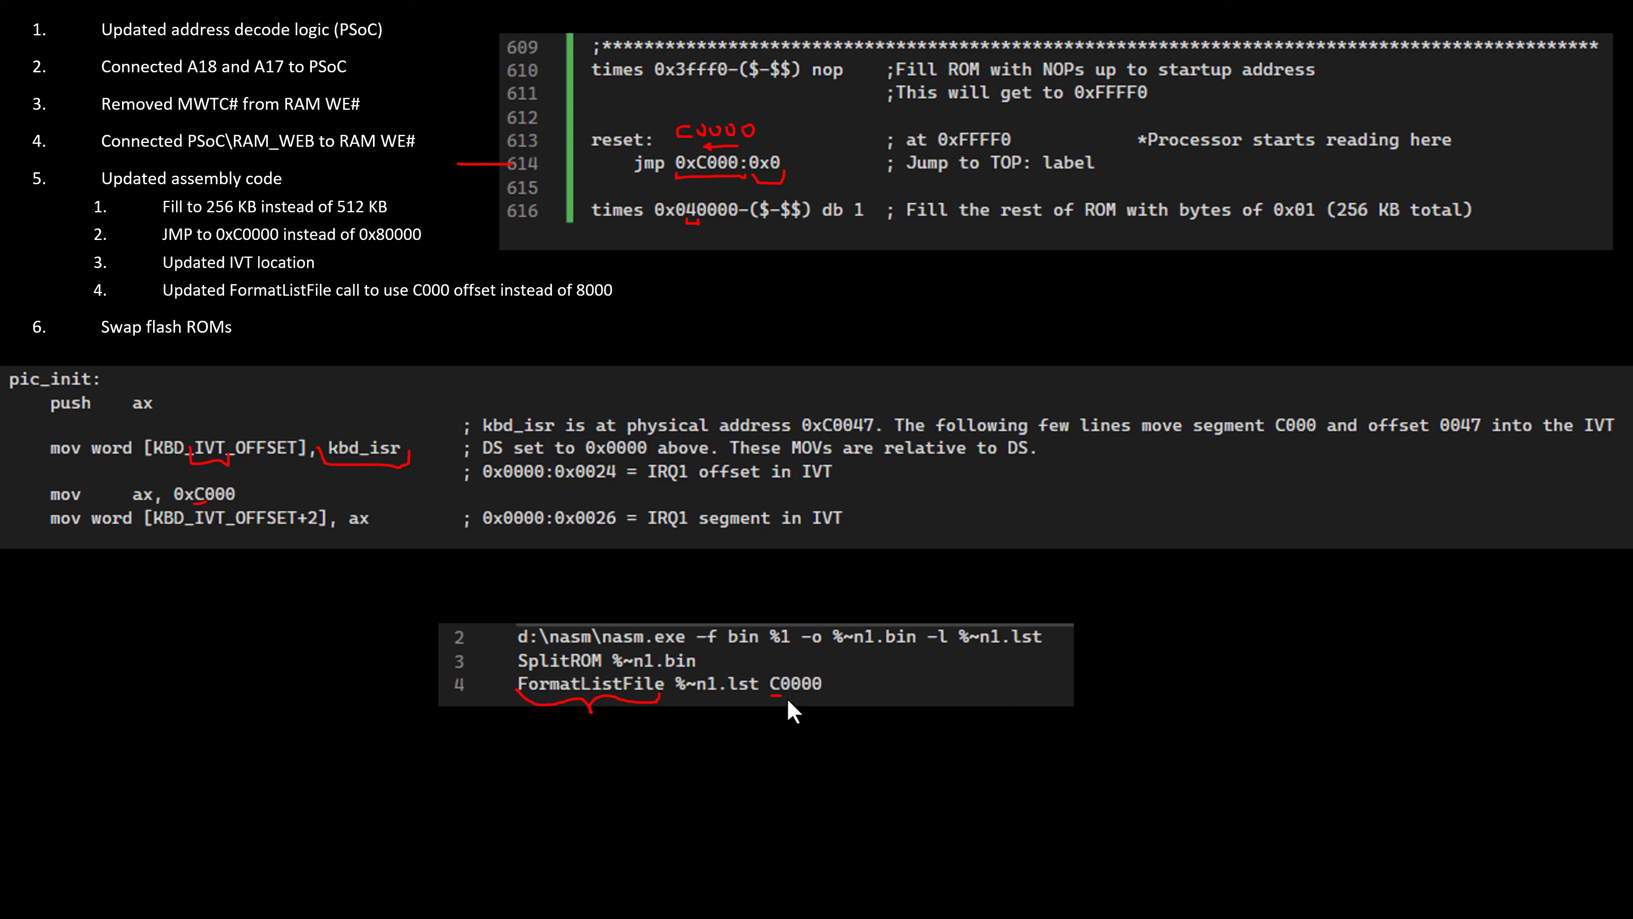
{"action": "mouse_move", "coordinate": [719, 725]}
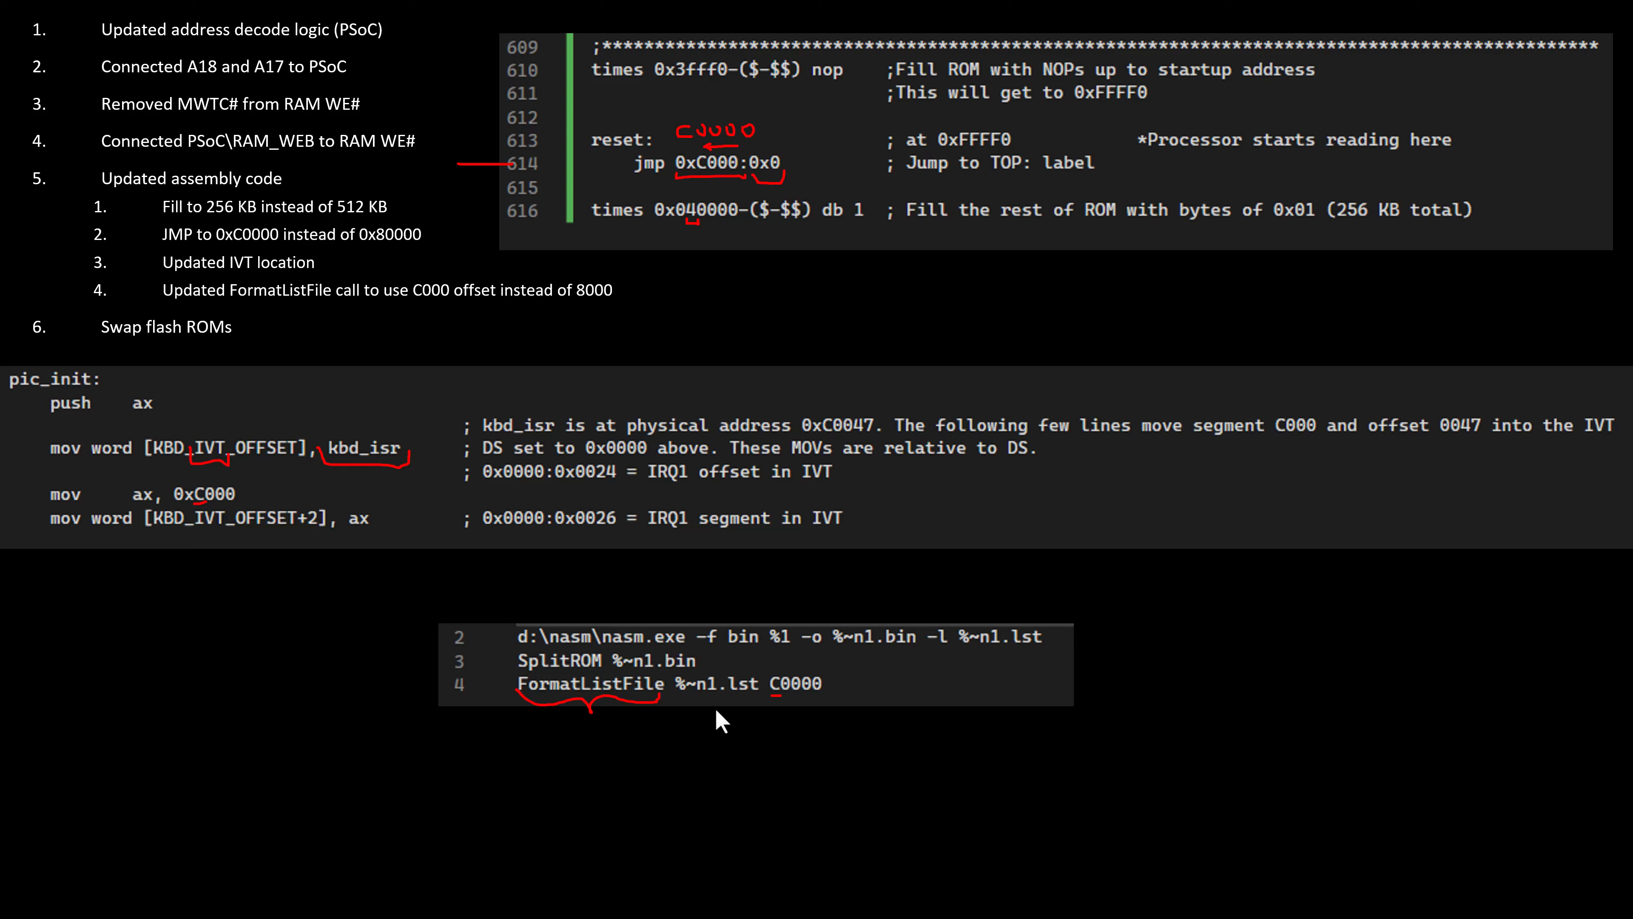
{"action": "mouse_move", "coordinate": [813, 703]}
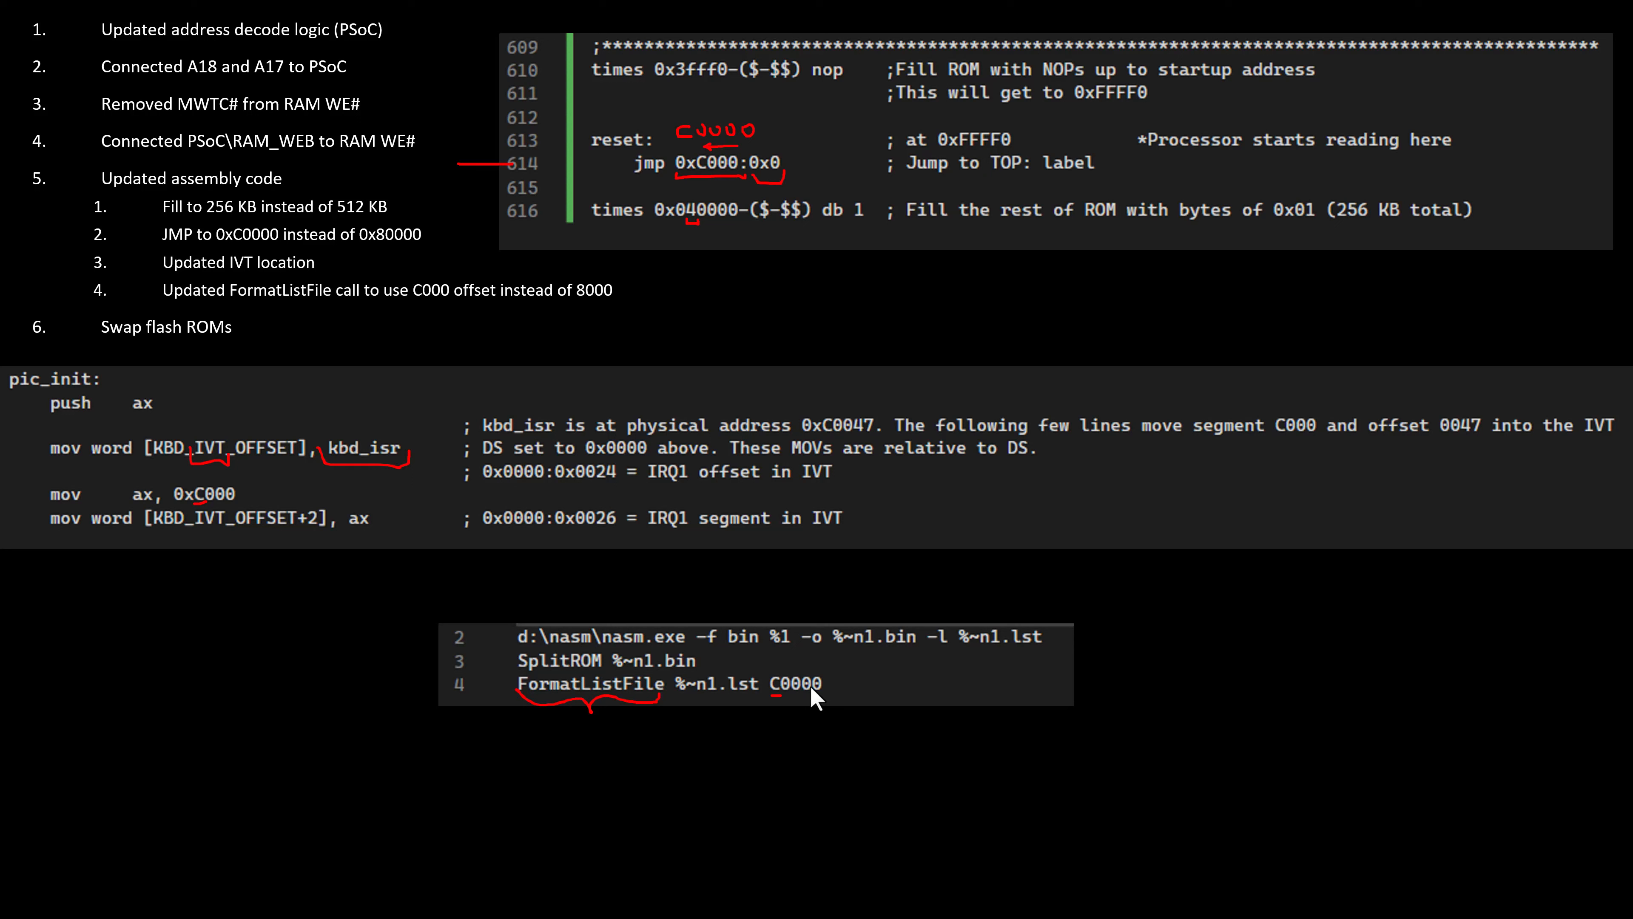